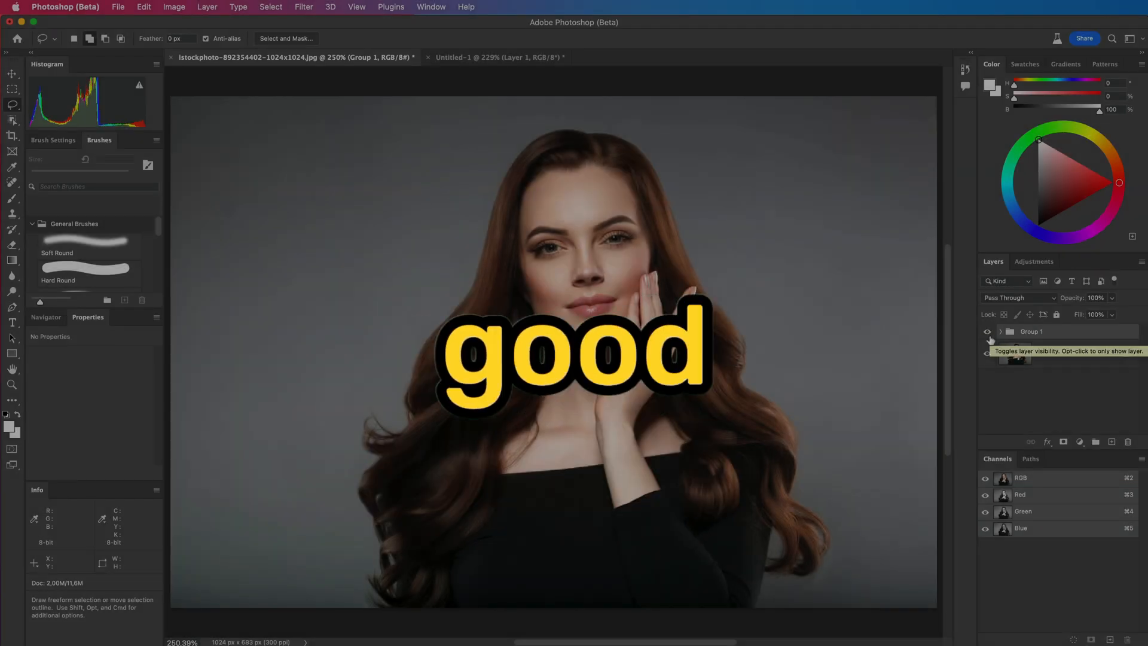
- Hide Group 1 to show the original photo with its iStock watermarks
click(987, 331)
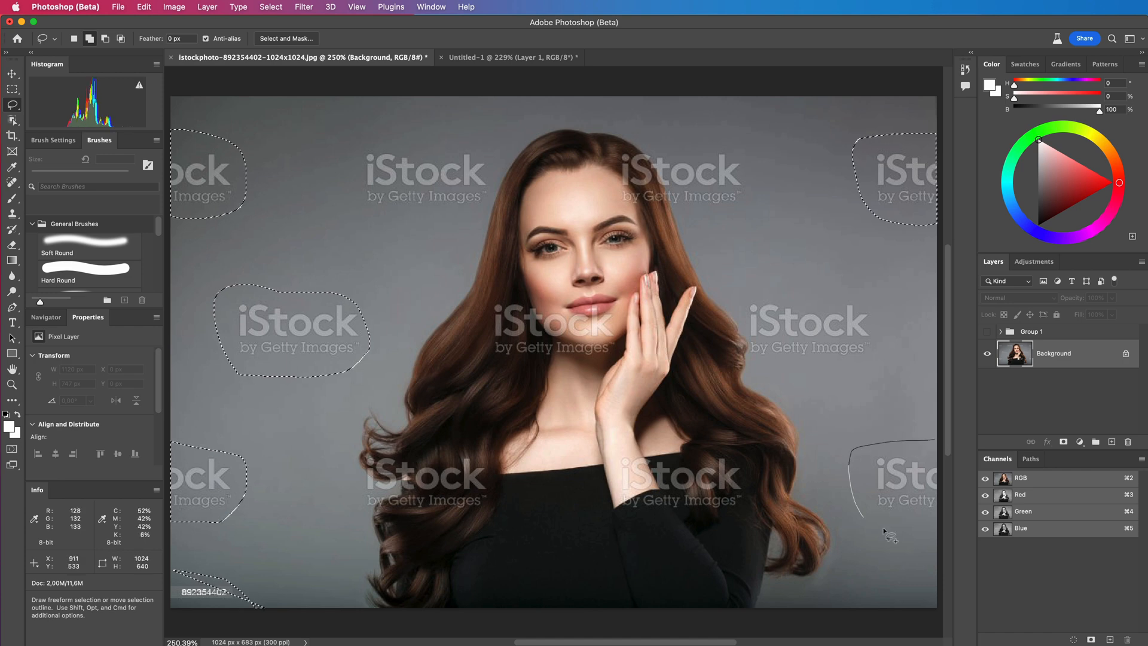
- Generative Fill the lassoed edge watermarks with an empty prompt
click(123, 412)
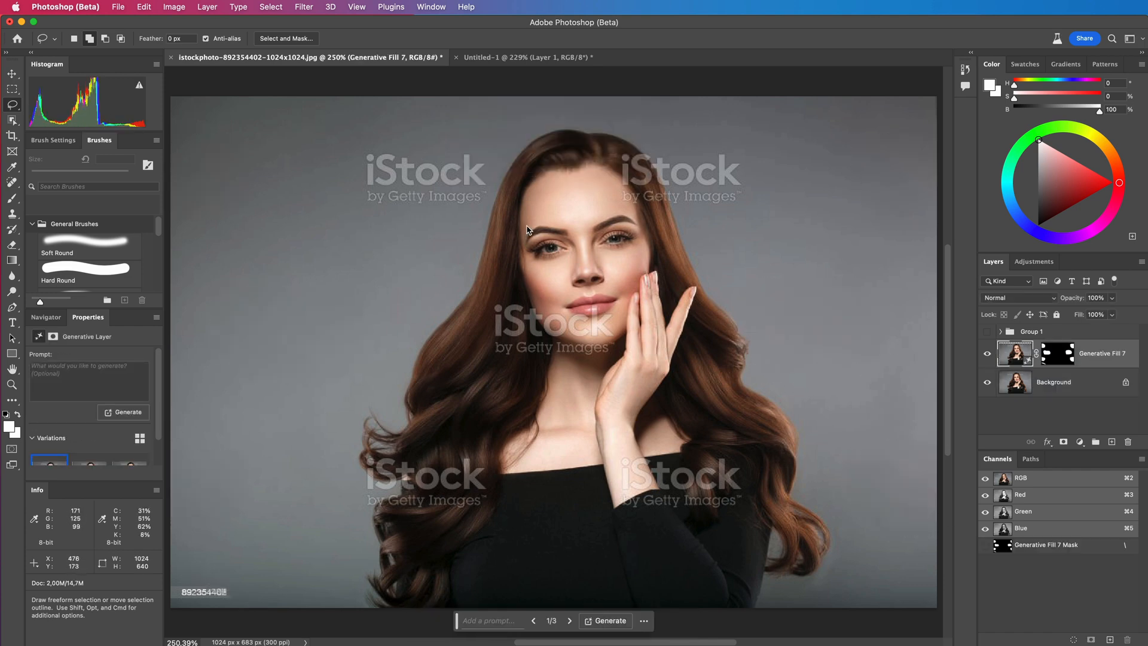
mouse_move(260, 511)
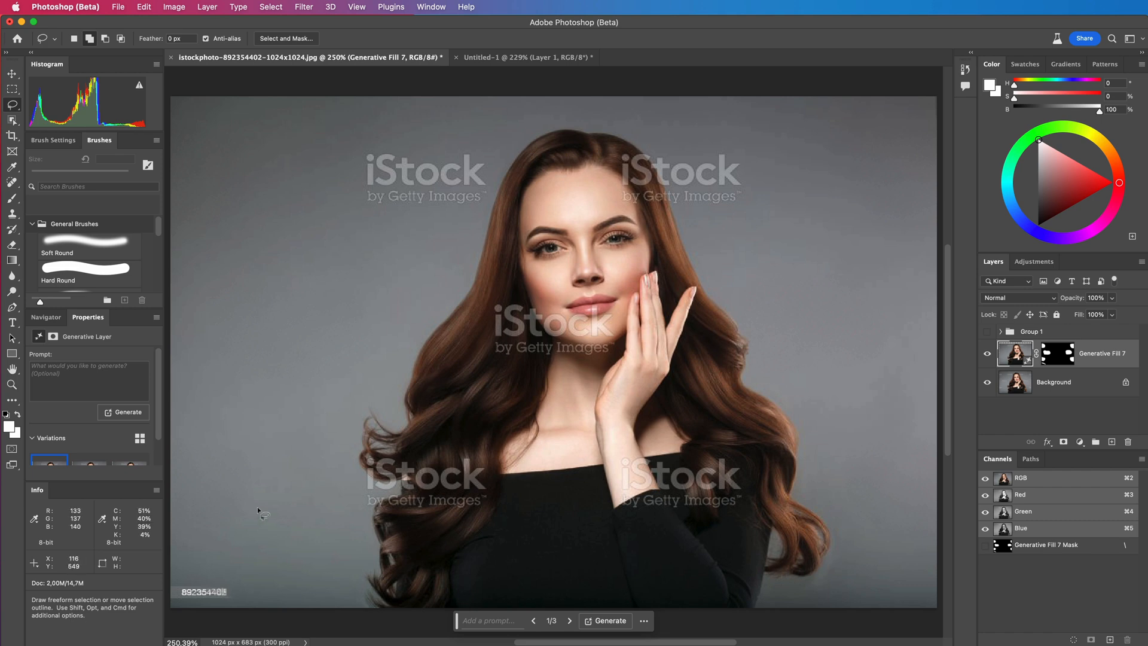
- Generative Fill the remaining central watermarks, including the one near the chin
click(609, 620)
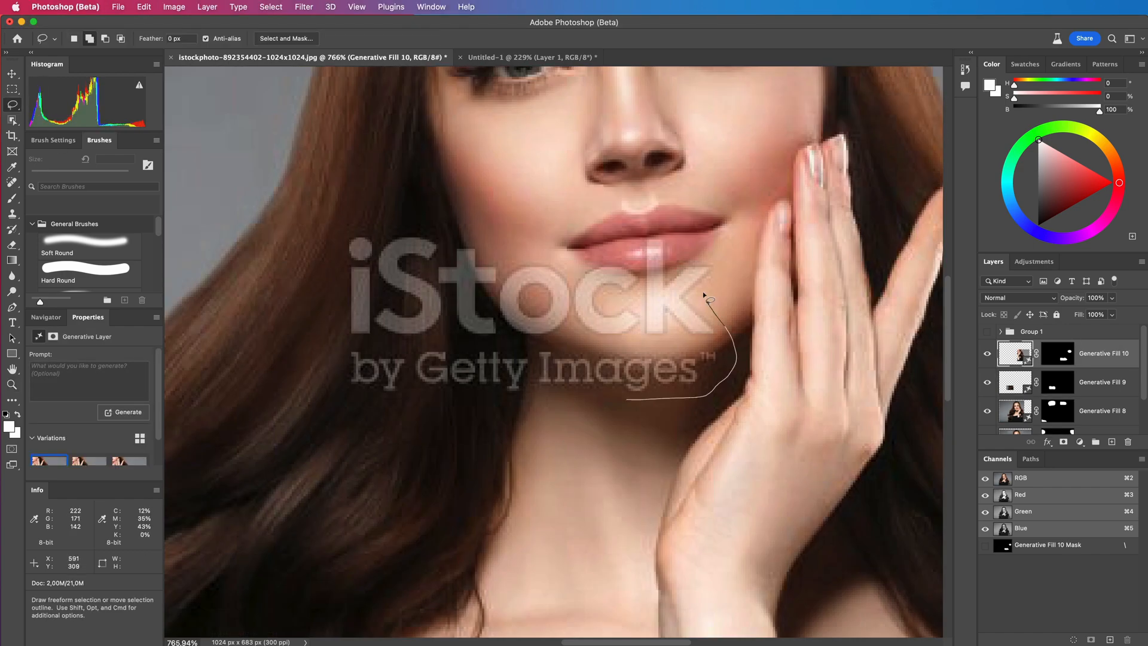
click(123, 411)
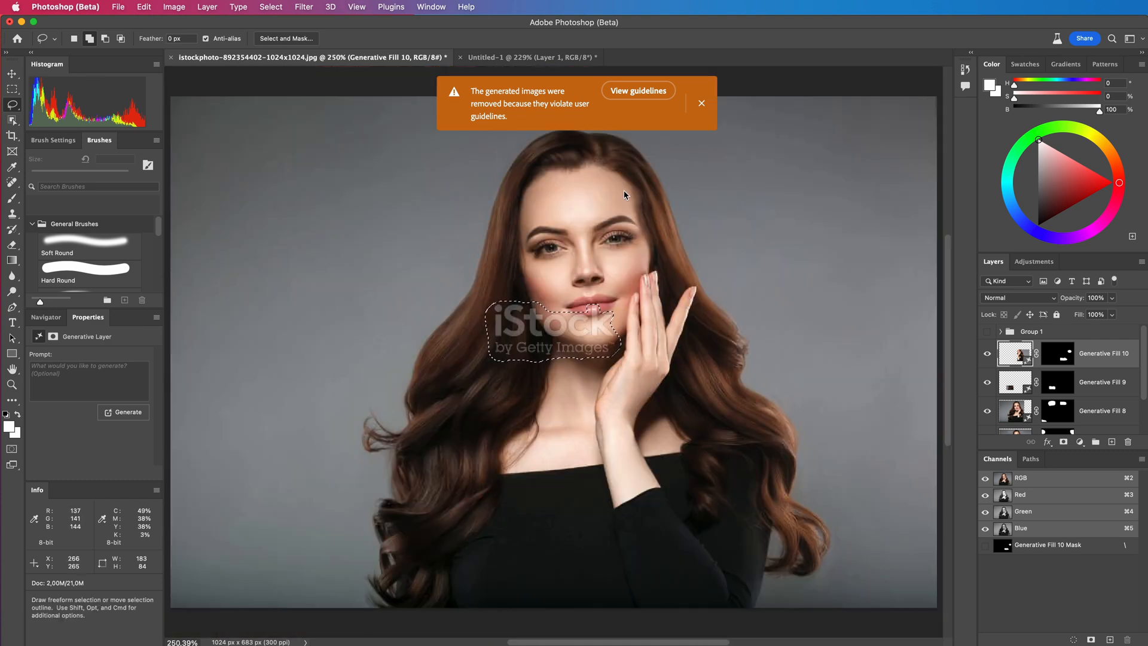
click(123, 412)
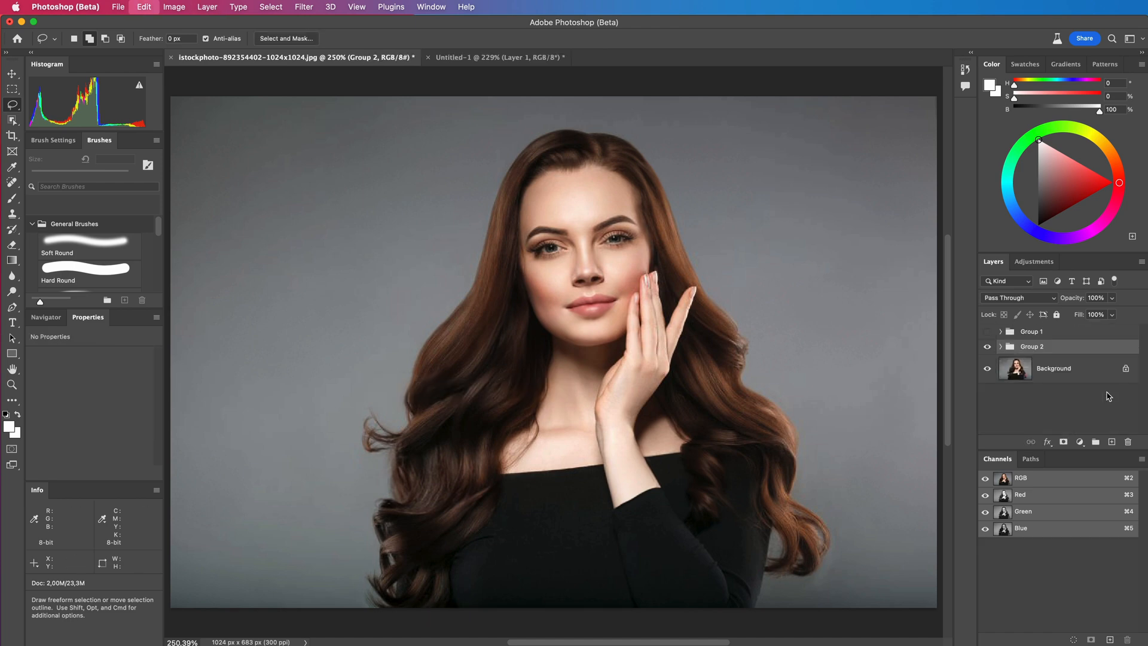
- Toggle Group 2 off and on to compare the original and cleaned photo
click(987, 346)
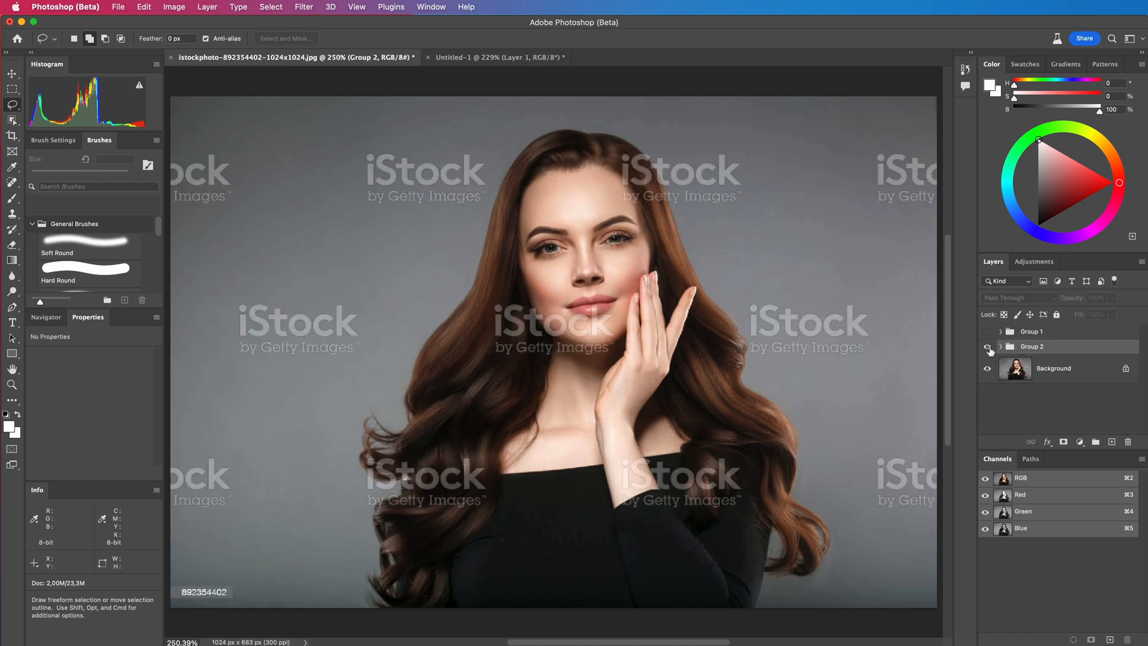
click(989, 348)
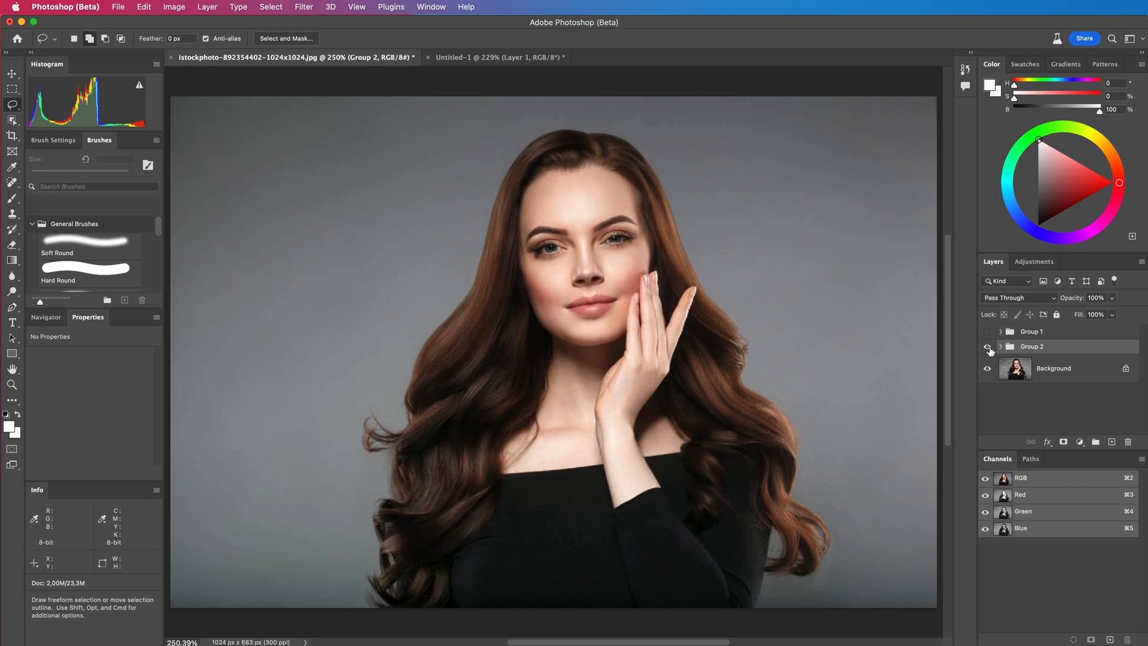
click(496, 57)
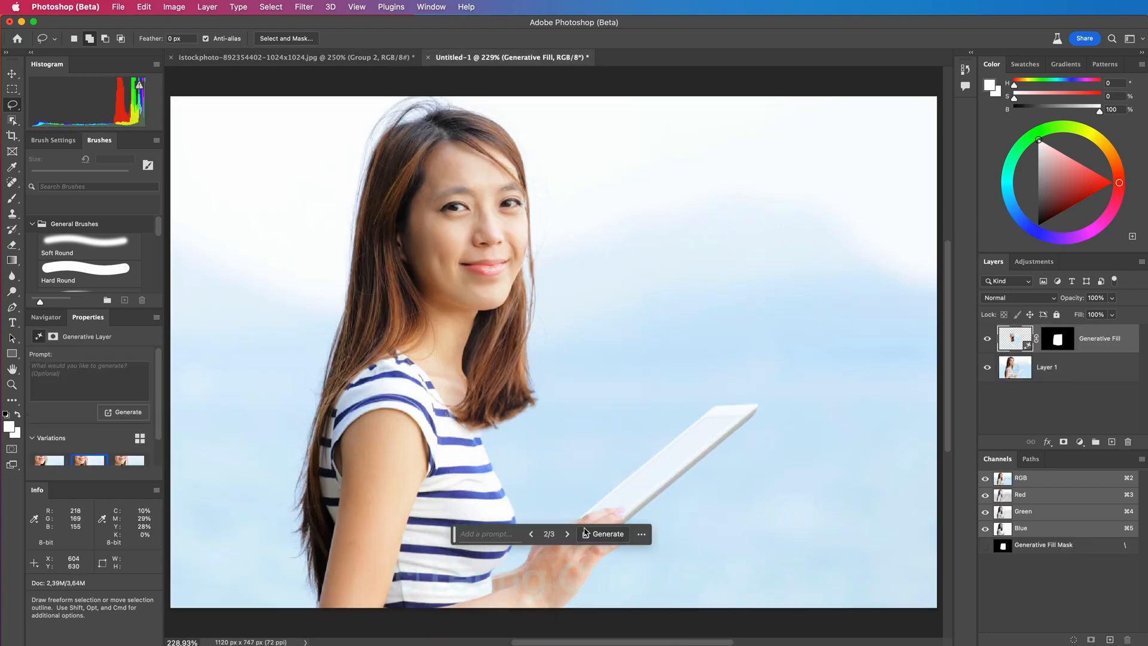
- Cycle through Untitled-1's generated variations 1/3 to 3/3, ending on 3/3
click(530, 534)
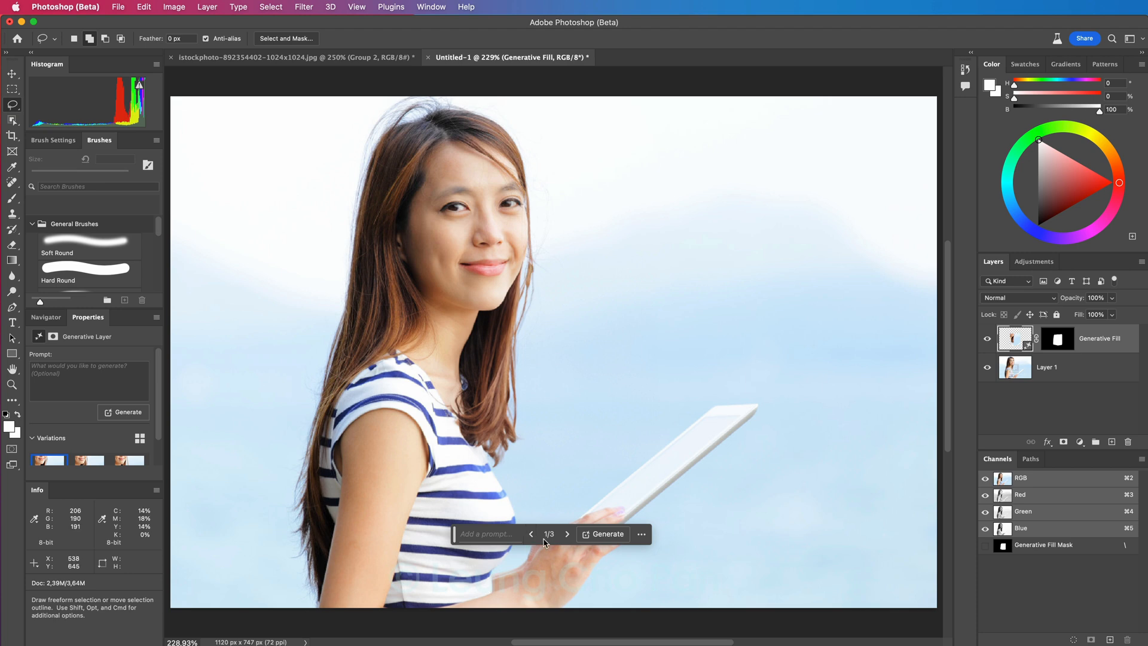
click(567, 533)
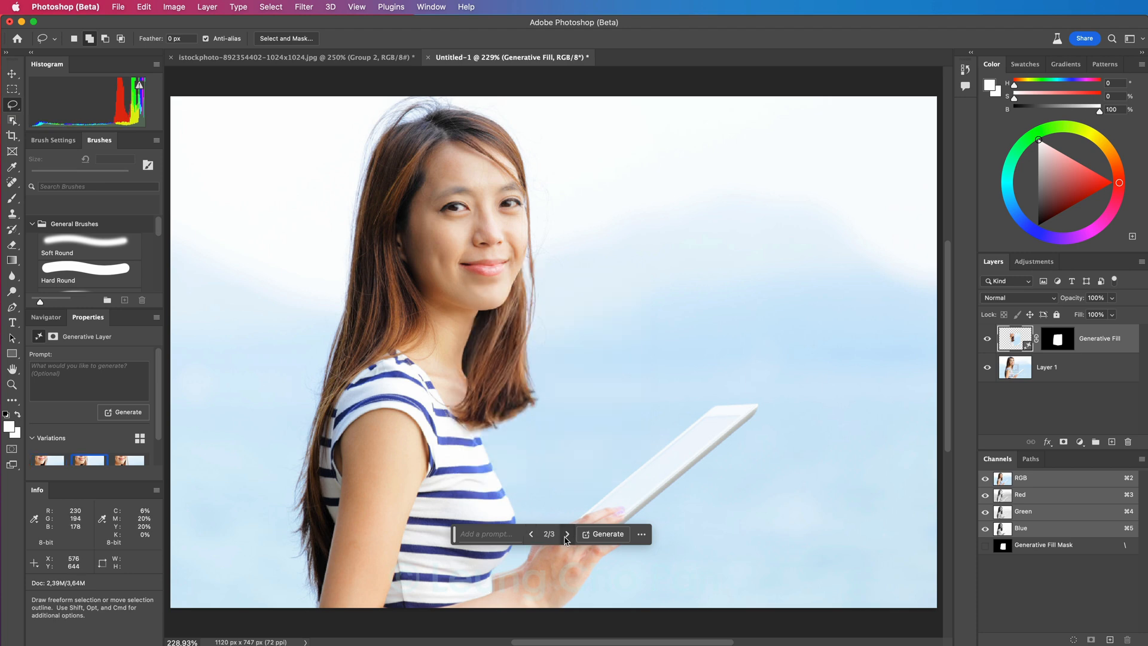
click(566, 532)
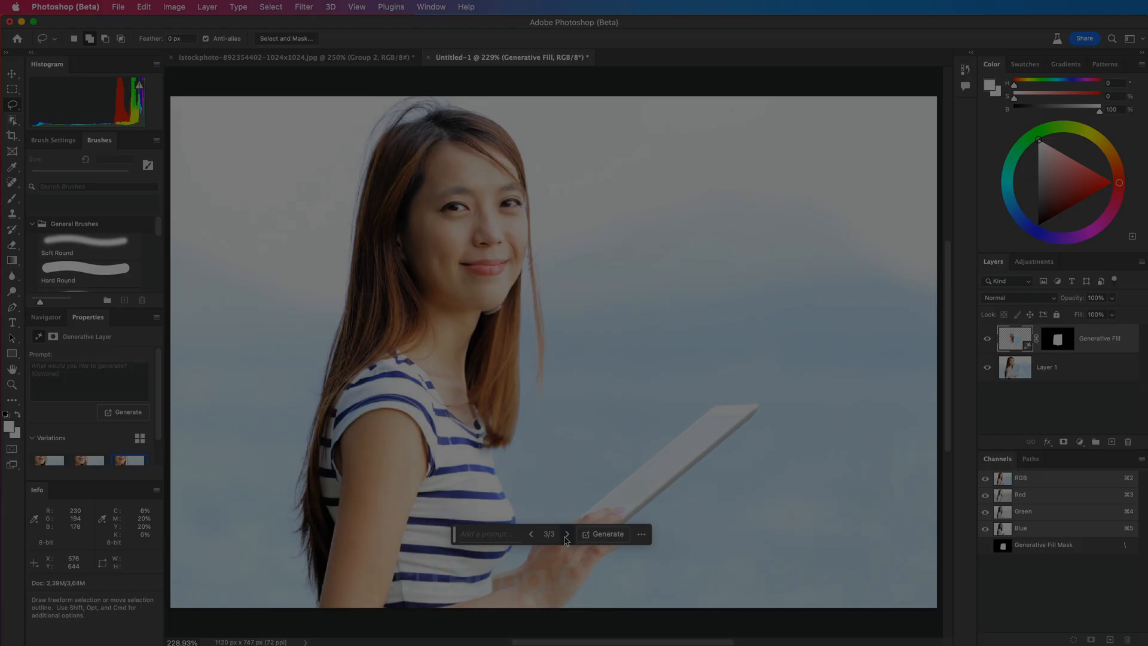
click(531, 533)
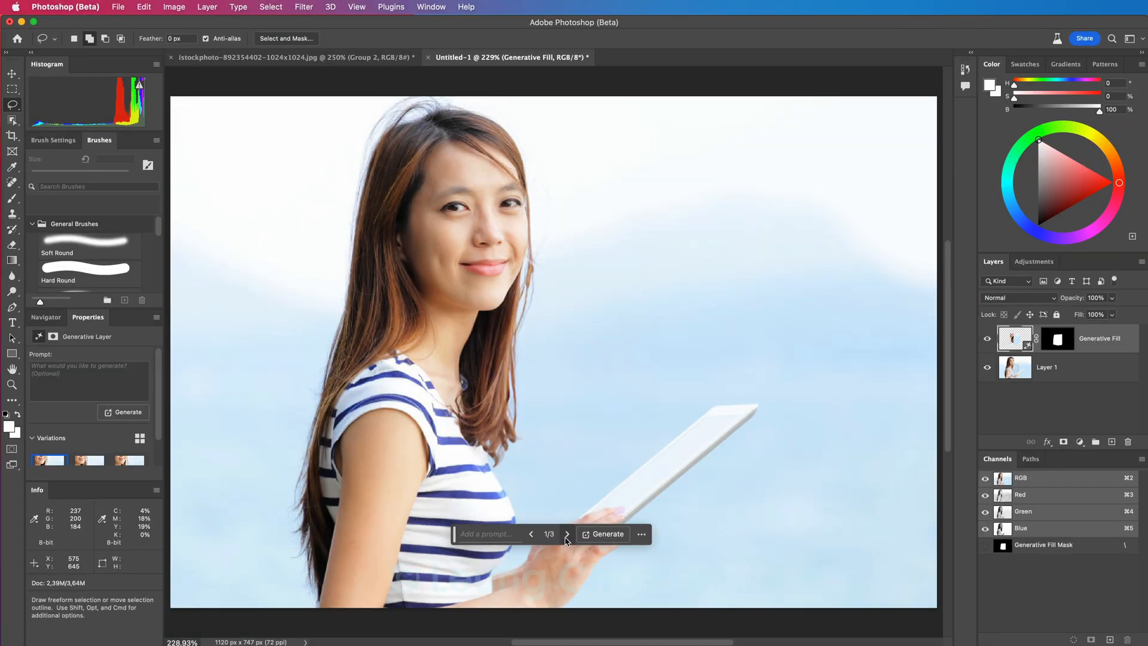
click(567, 534)
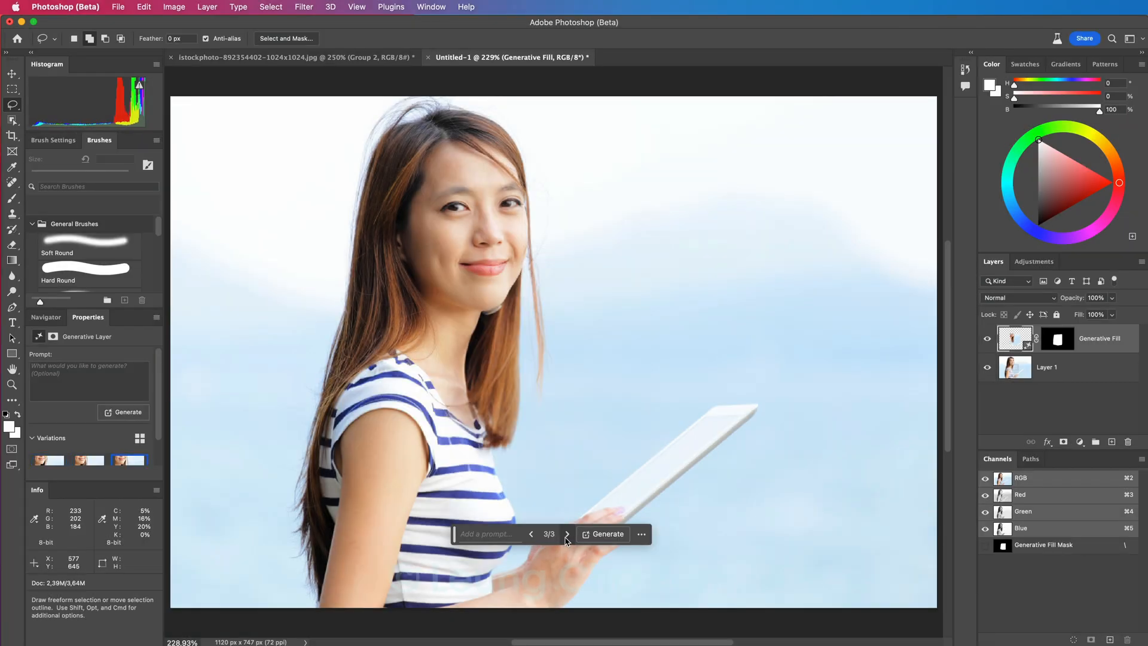